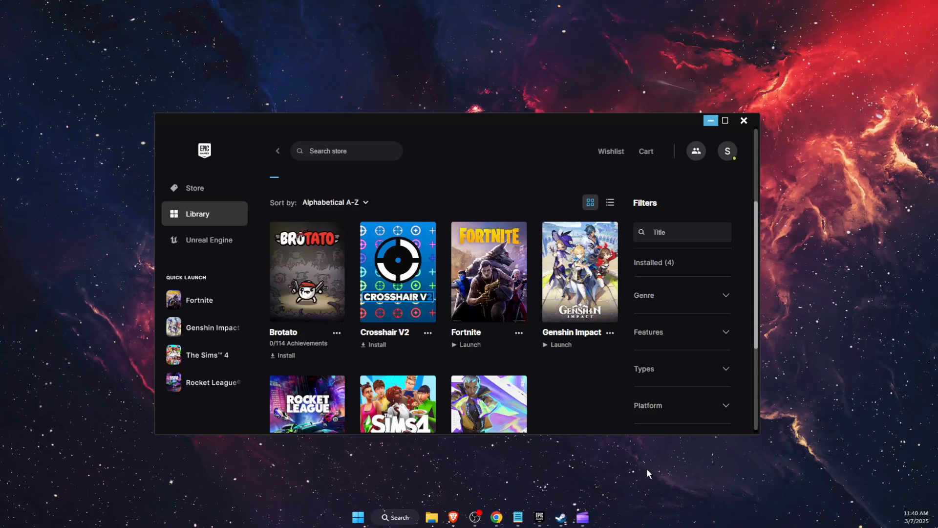
mouse_move(598, 182)
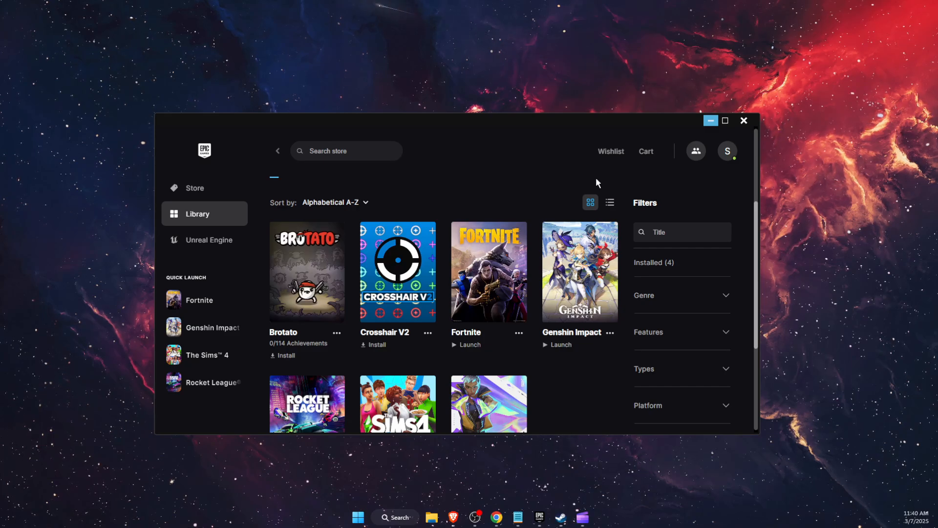
mouse_move(509, 272)
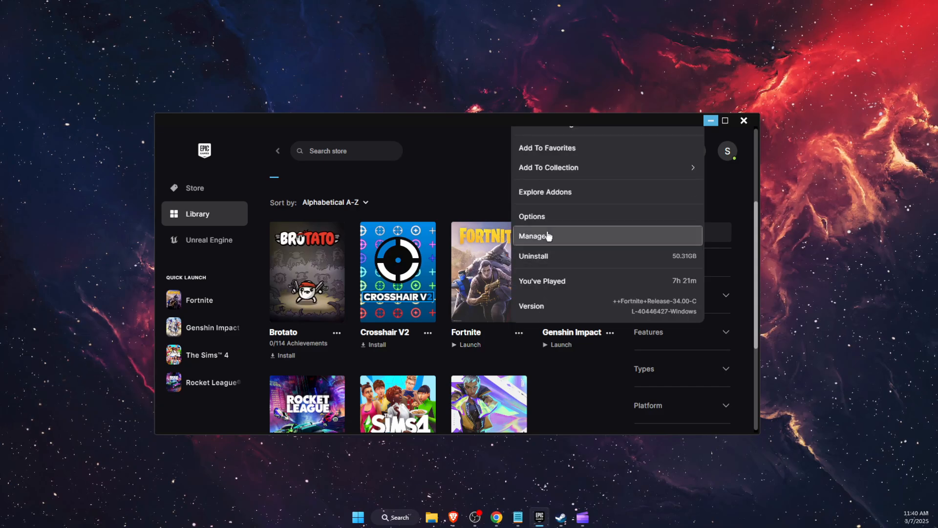
- Open the Manage settings for the installed Fortnite game from its library menu
click(541, 235)
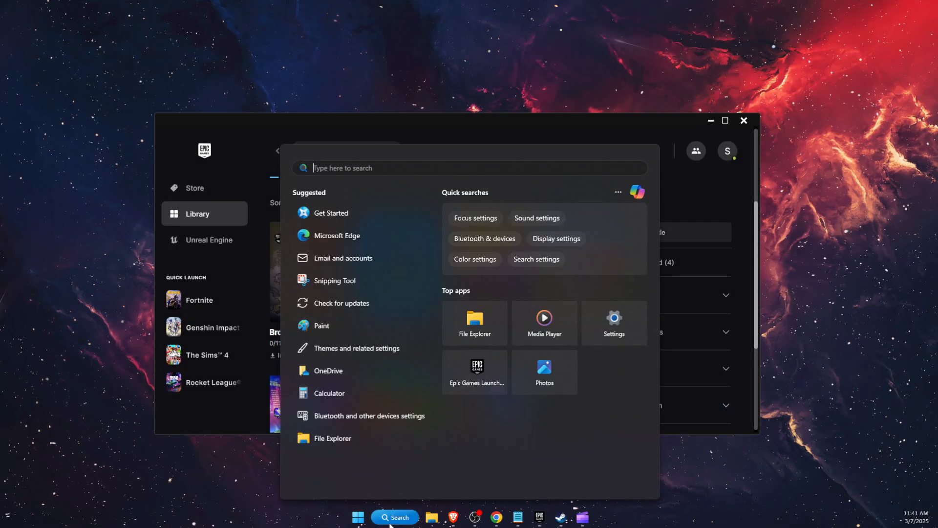
- Relaunch Epic Games Launcher as administrator via Windows Search and reopen Fortnite's Manage panel
text(epic)
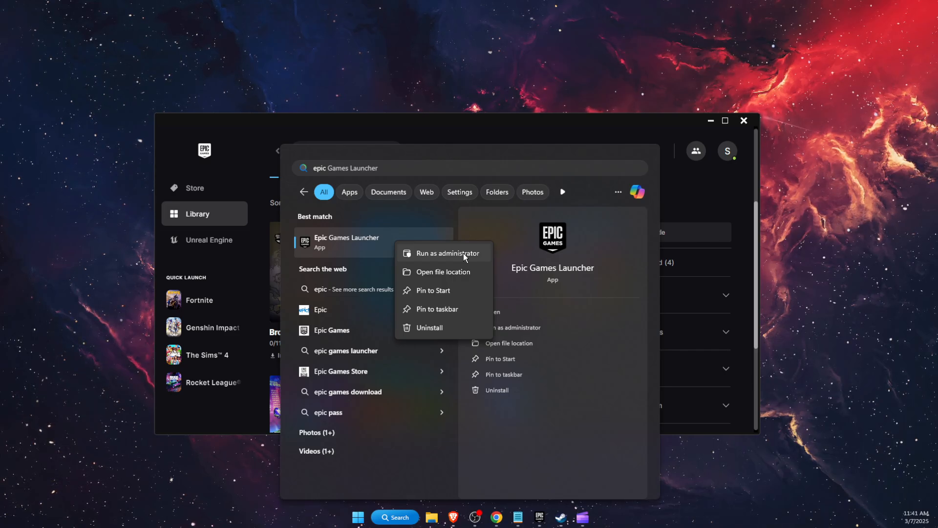
mouse_move(739, 187)
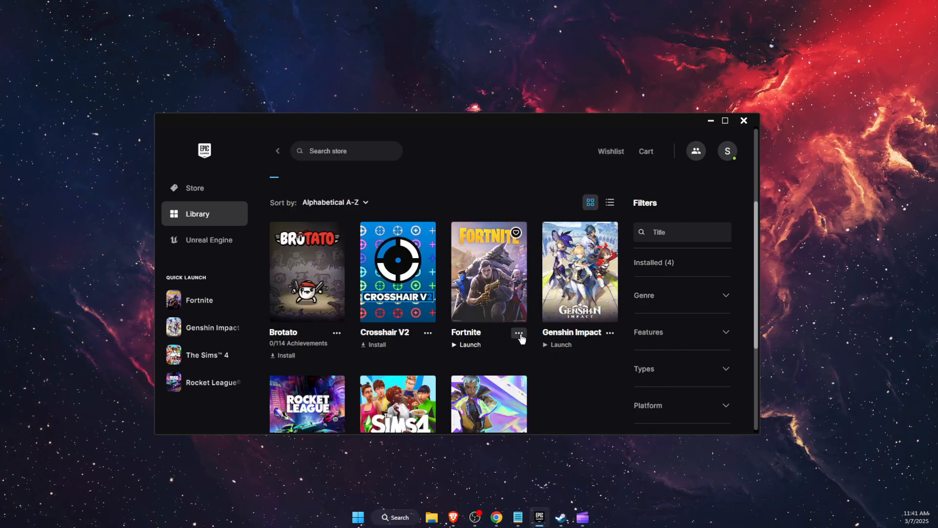
click(519, 332)
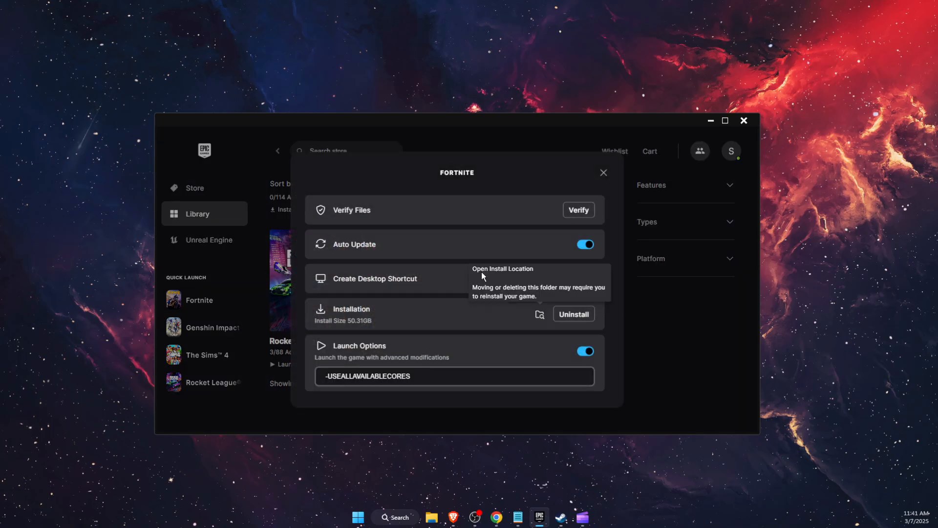
mouse_move(541, 315)
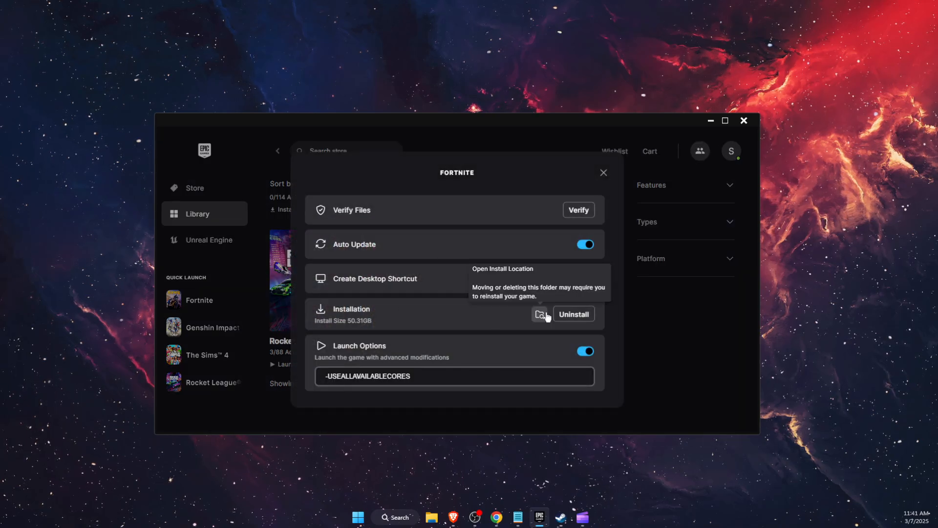
- Open Fortnite's install location and navigate to FortniteGame > Binaries > Win64 > EasyAntiCheat
click(539, 313)
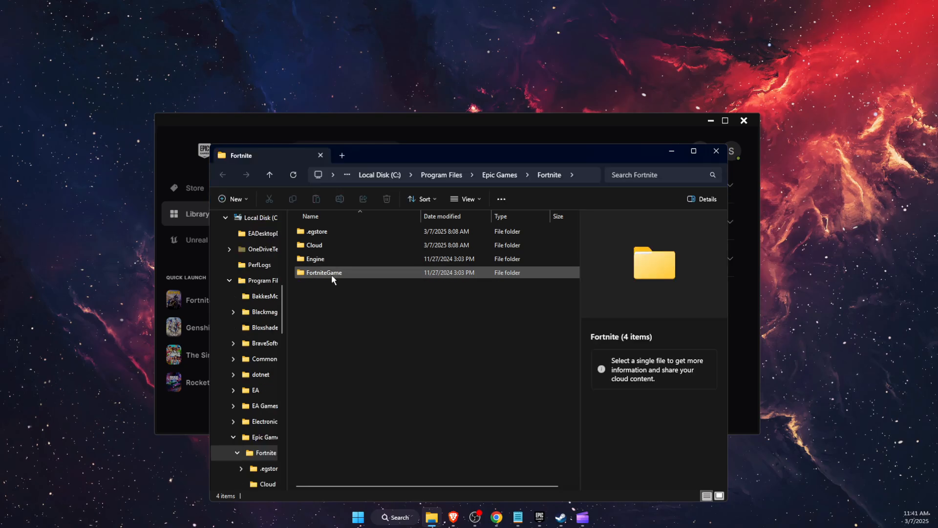
double_click(323, 272)
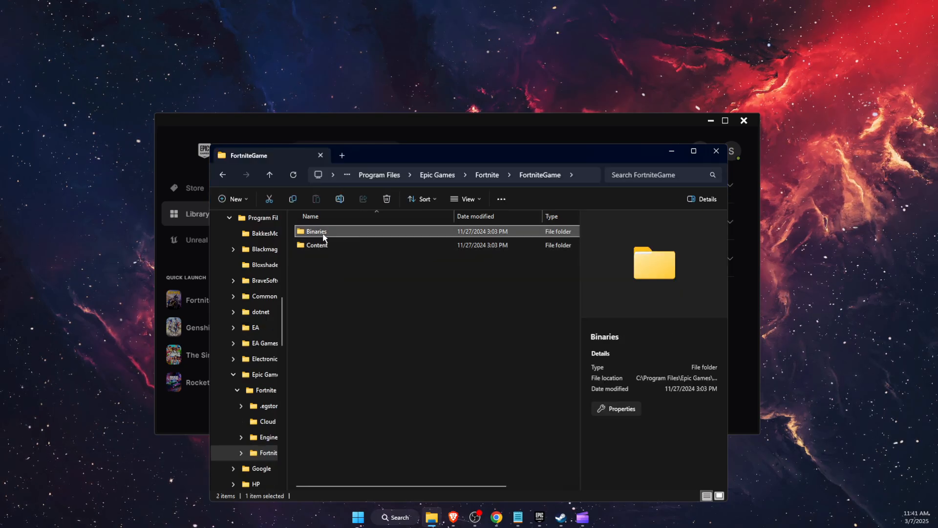
double_click(316, 231)
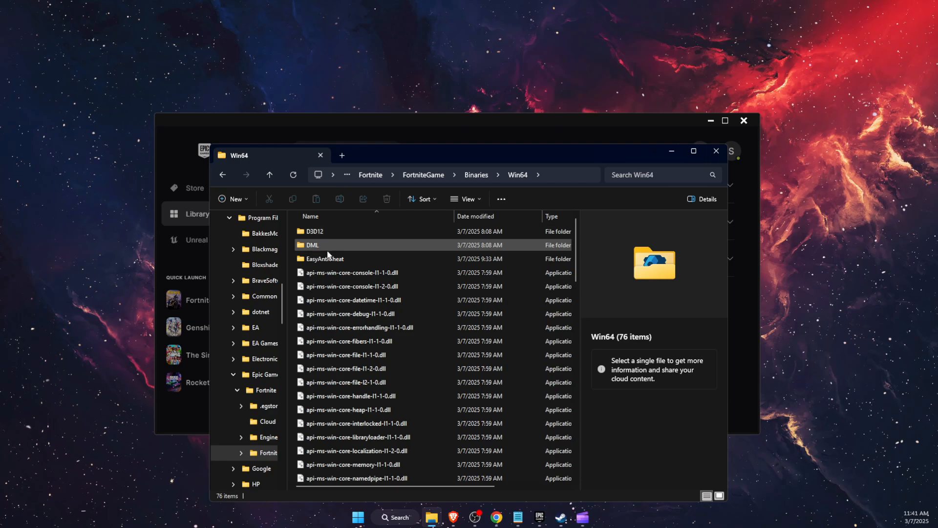
double_click(324, 258)
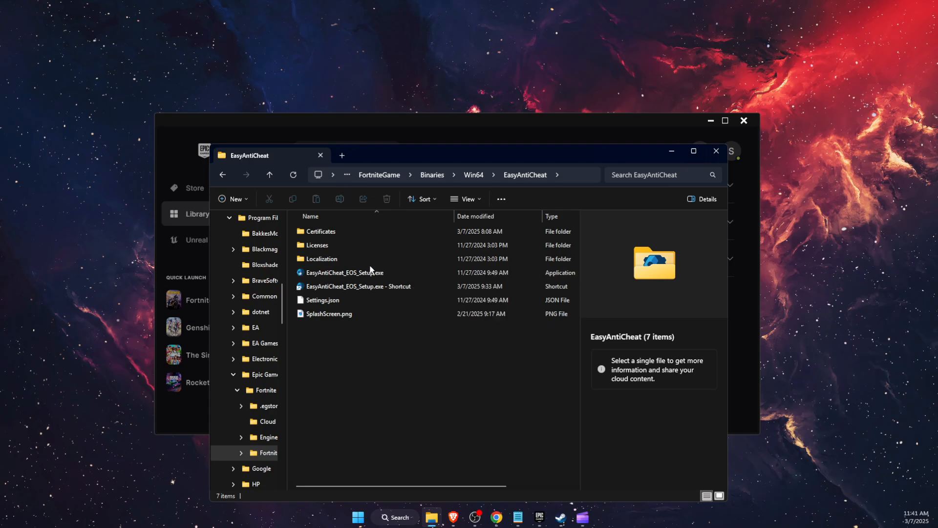
- Show the full options for EasyAntiCheat_EOS_Setup and select its setup shortcut
right_click(344, 272)
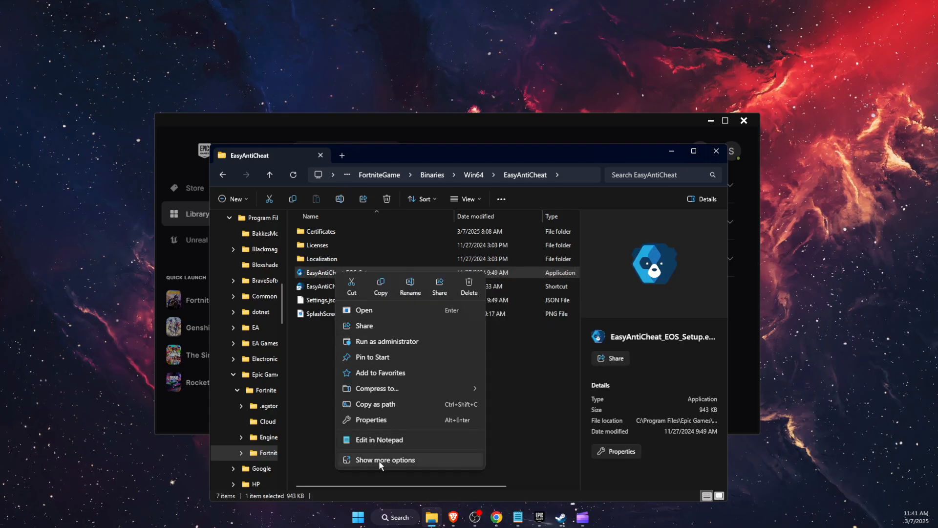
click(384, 460)
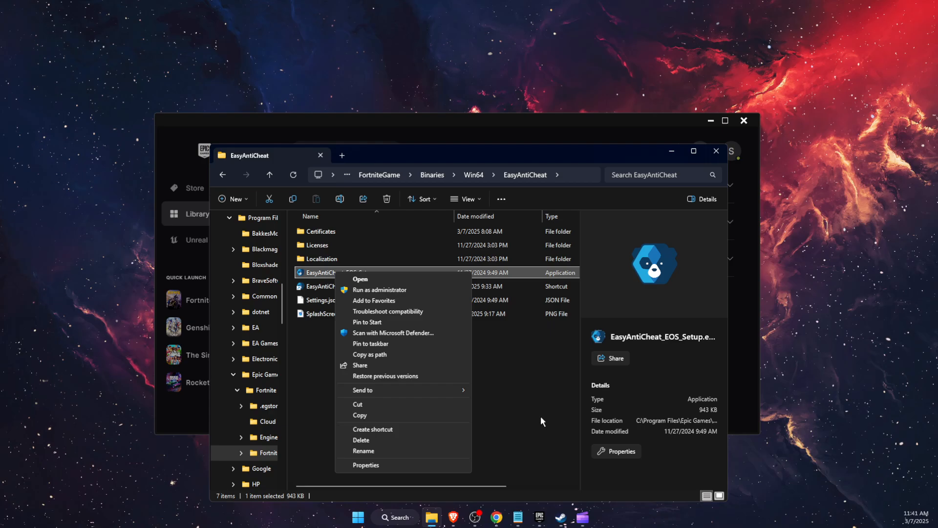
click(356, 286)
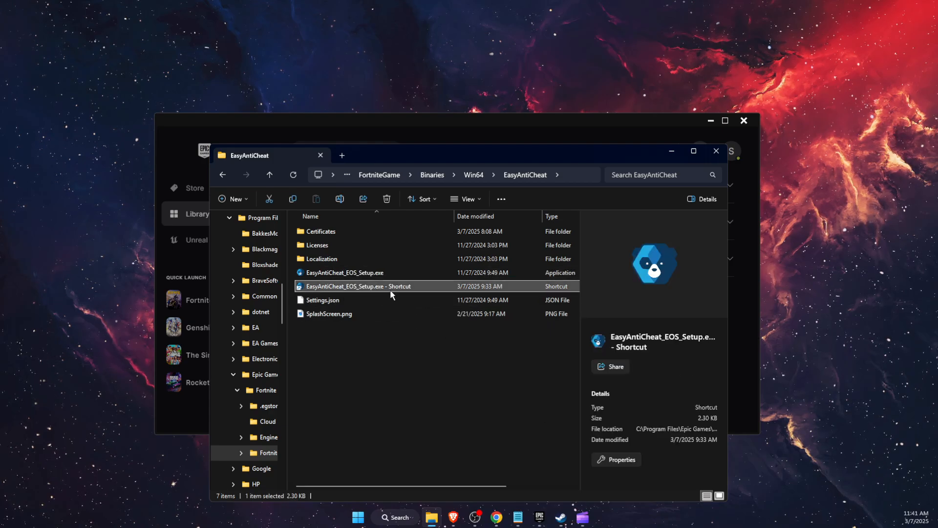
- Check the 'repair' argument in the setup shortcut's Target field, then cancel Properties
right_click(357, 286)
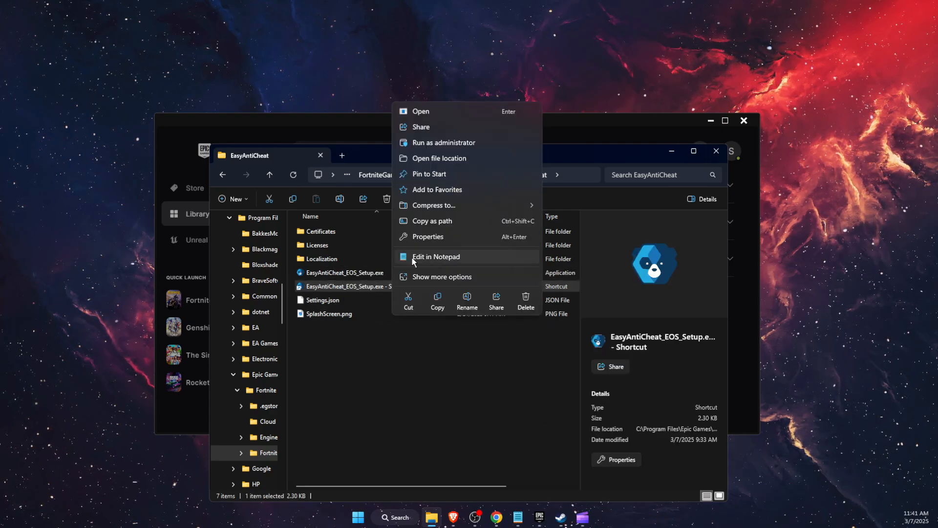
click(427, 236)
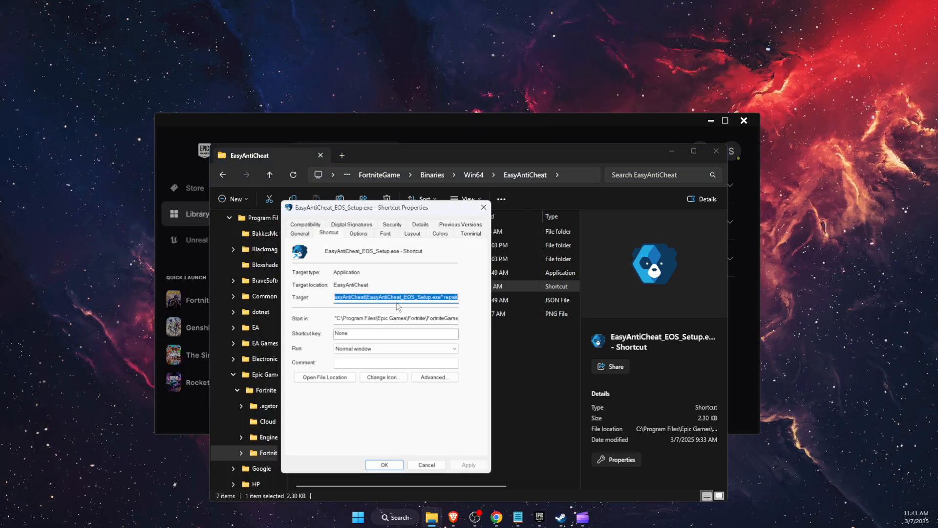
click(442, 297)
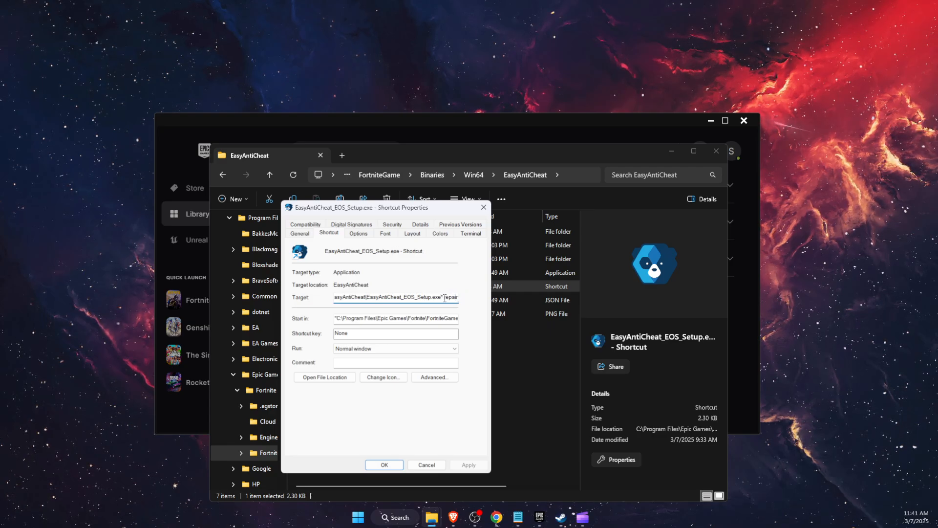
double_click(451, 297)
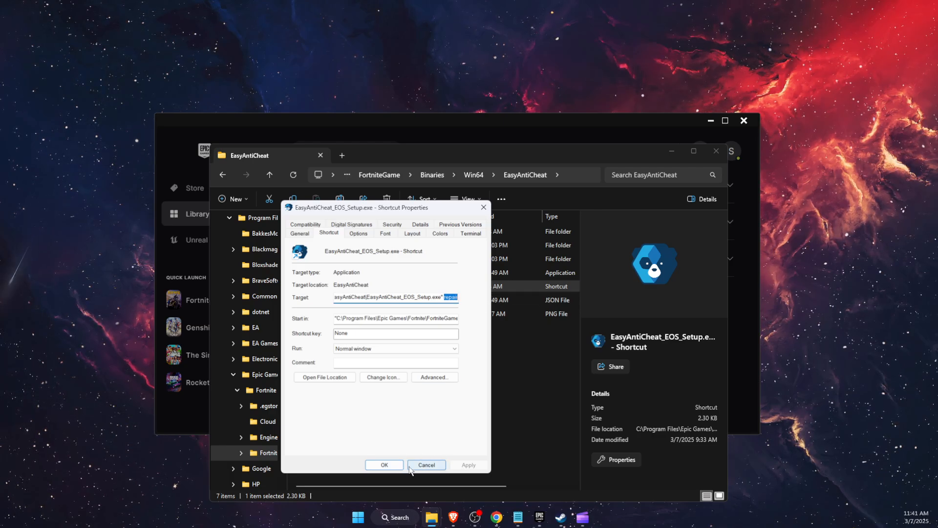
click(426, 465)
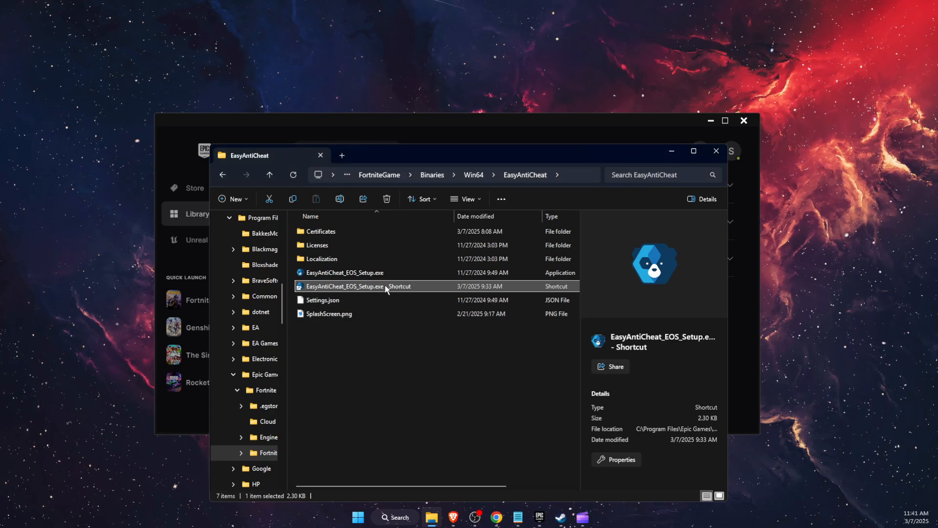
mouse_move(388, 287)
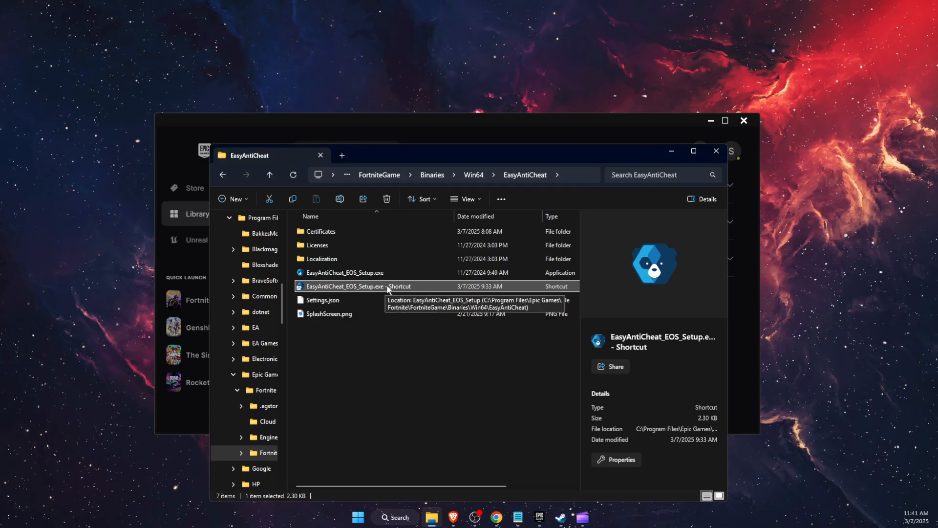
mouse_move(392, 287)
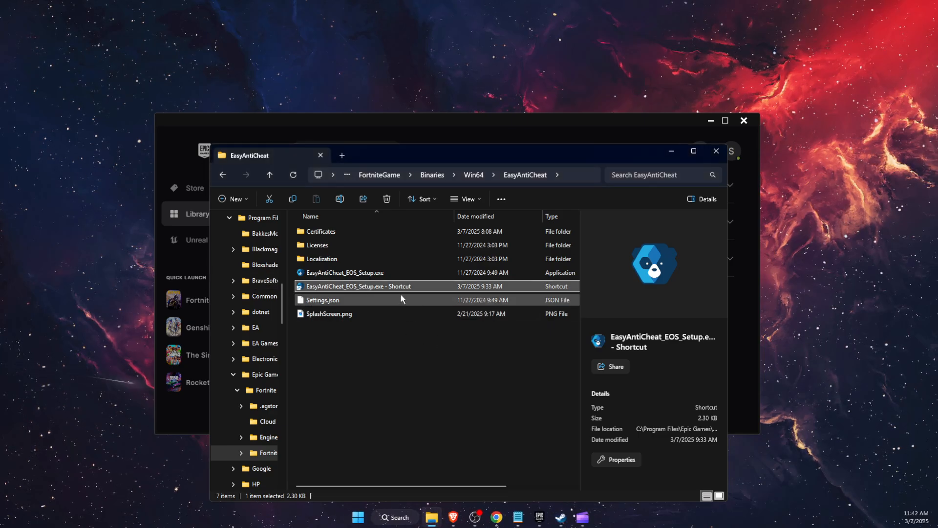
- Select Settings.json, then close the EasyAntiCheat File Explorer window
click(322, 300)
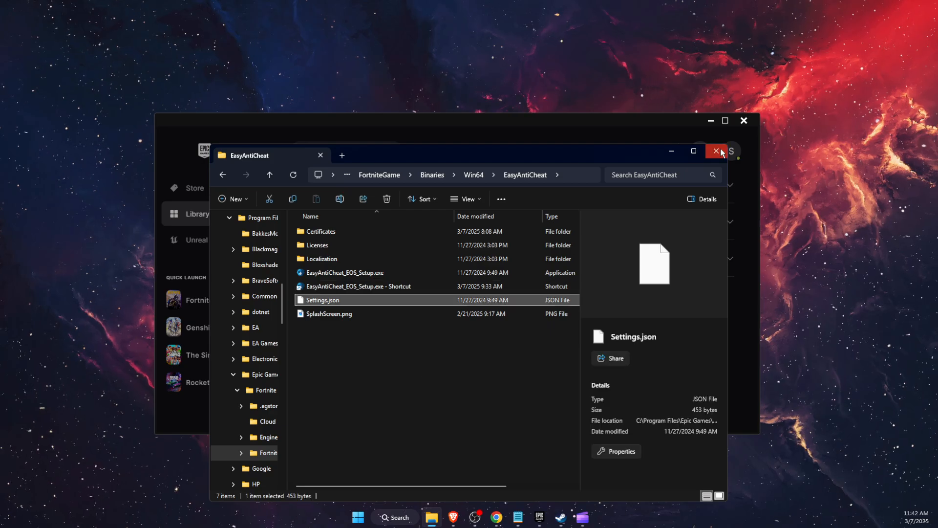
click(716, 151)
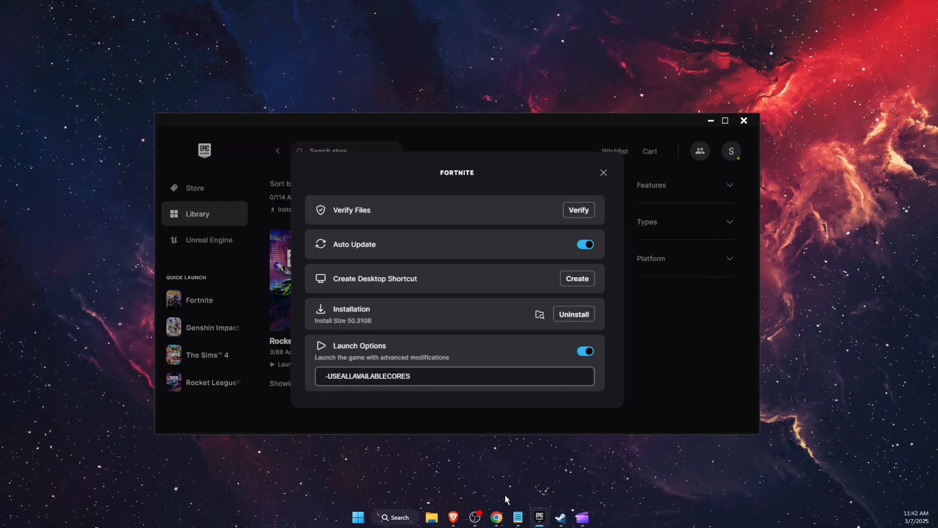
click(394, 517)
text(discord)
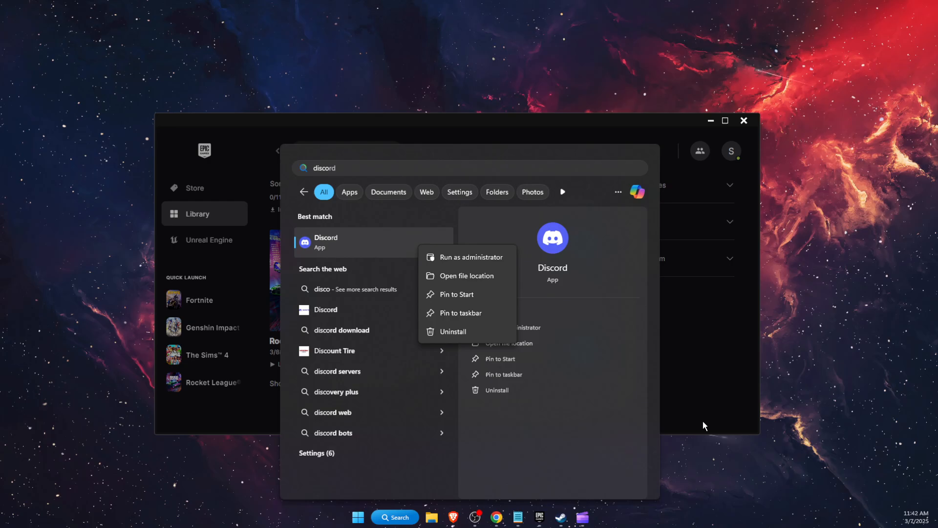
mouse_move(769, 491)
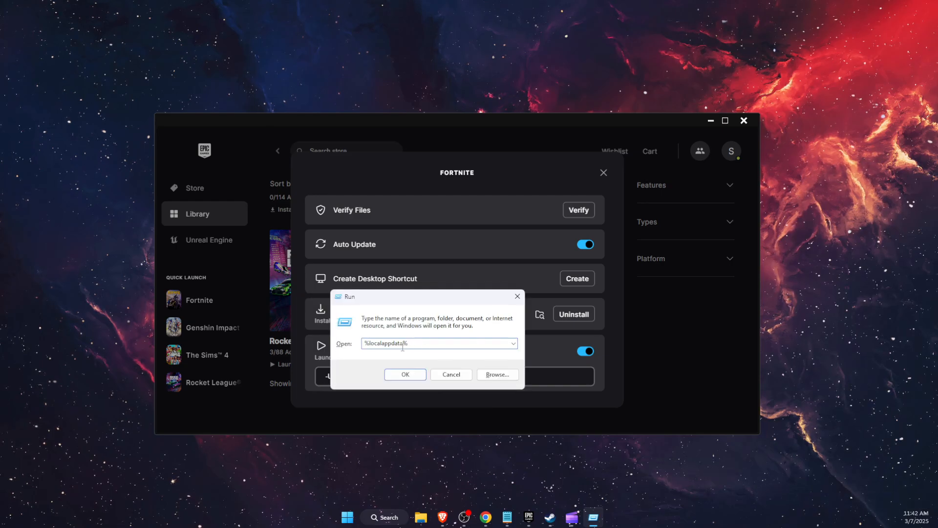
- Open %localappdata%, go to FortniteGame > Saved, and delete the Config folder
click(405, 374)
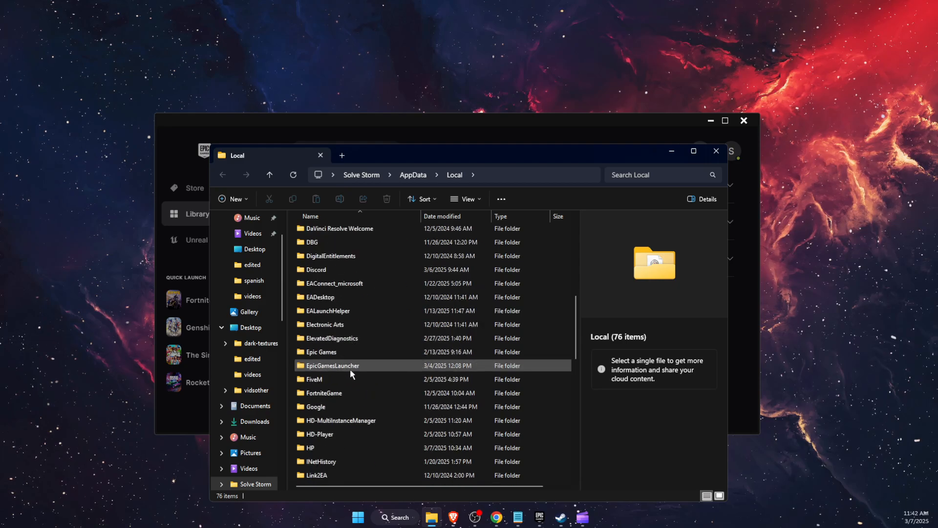
double_click(324, 393)
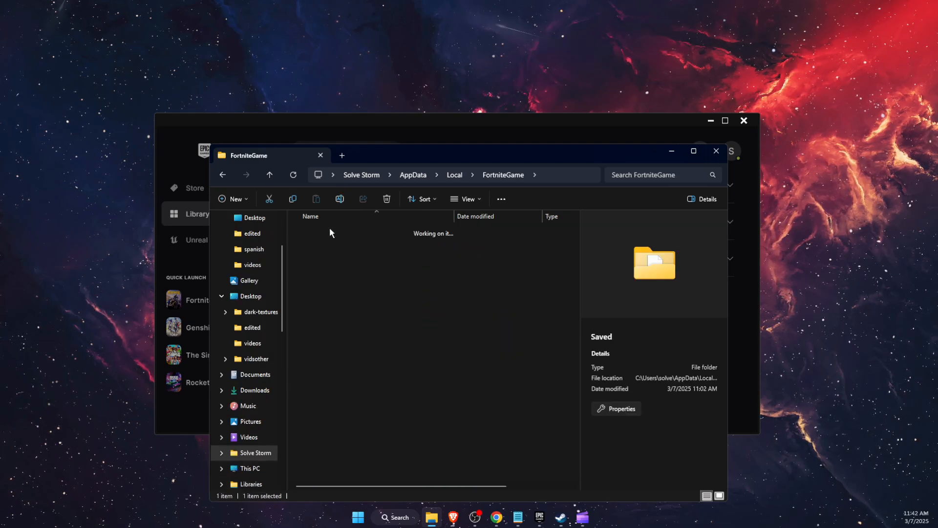
right_click(316, 245)
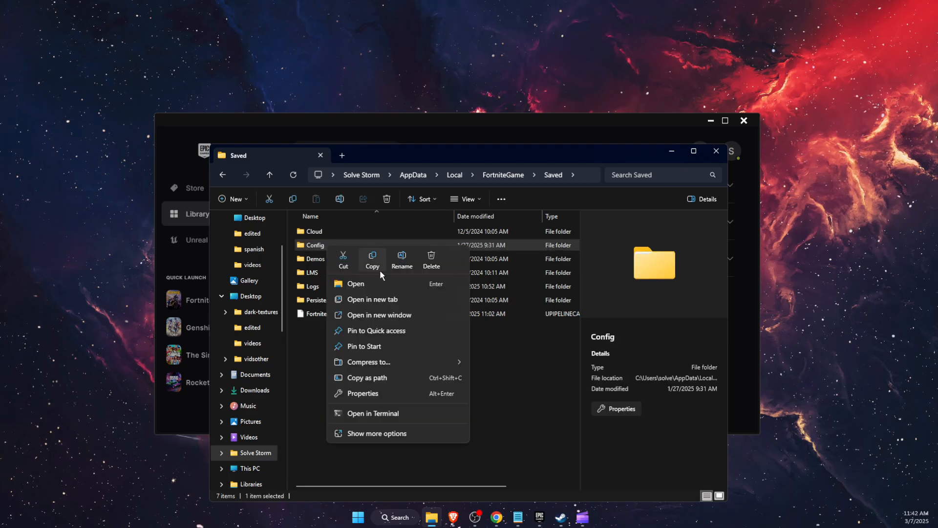
mouse_move(432, 262)
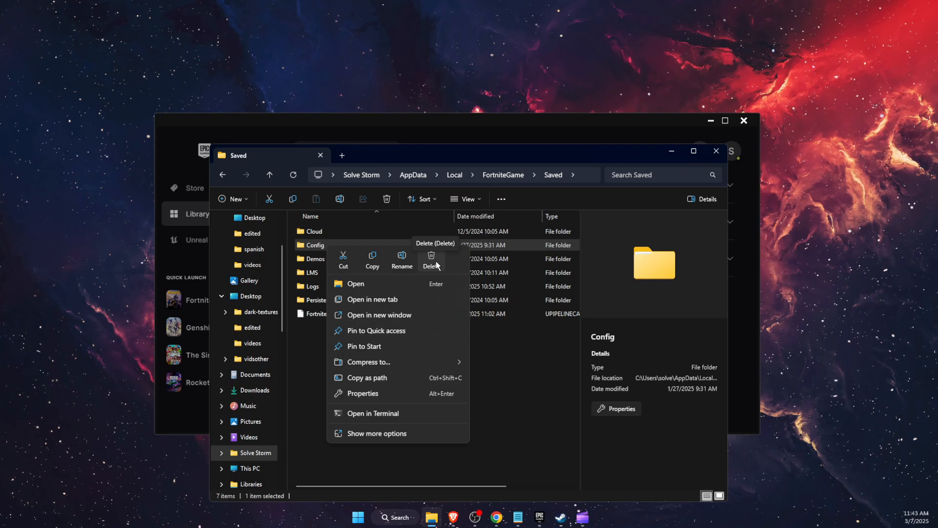
click(395, 516)
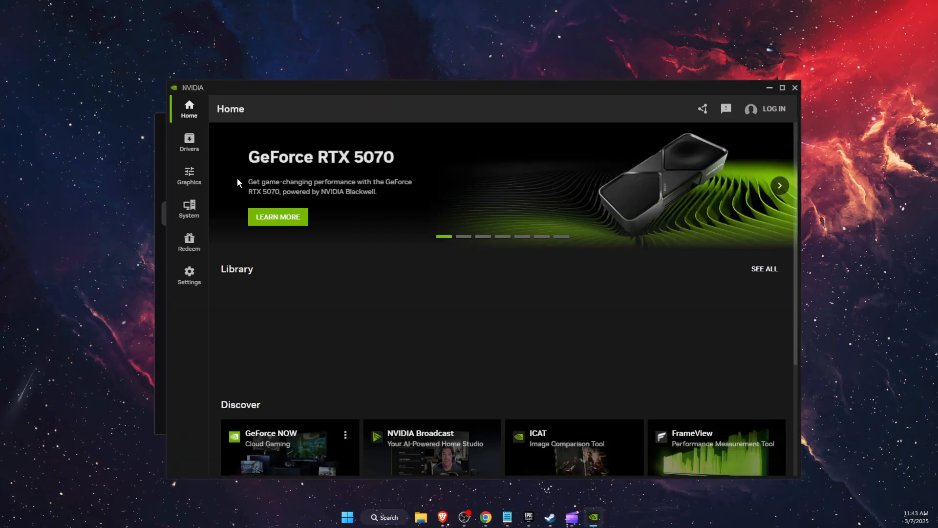
- Confirm Game Ready Driver 572.70 is available, close NVIDIA App, and open Start
click(189, 142)
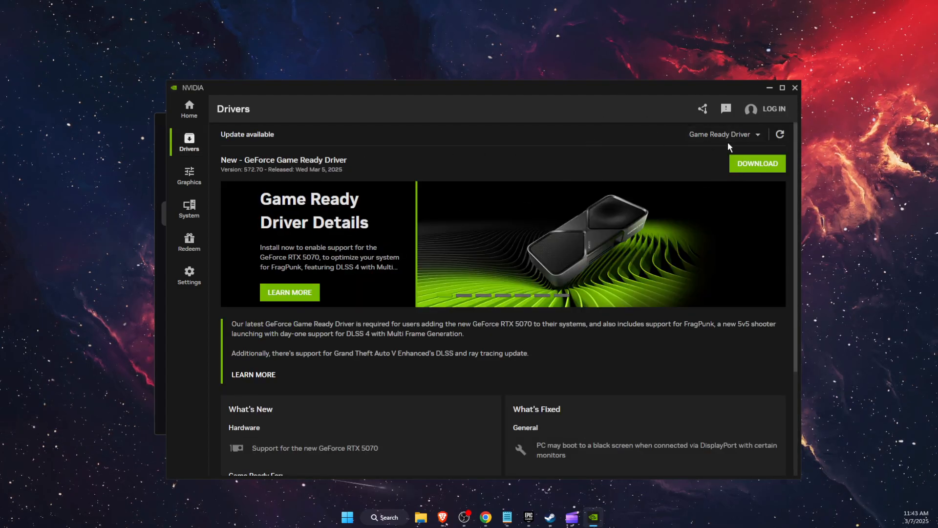
click(527, 517)
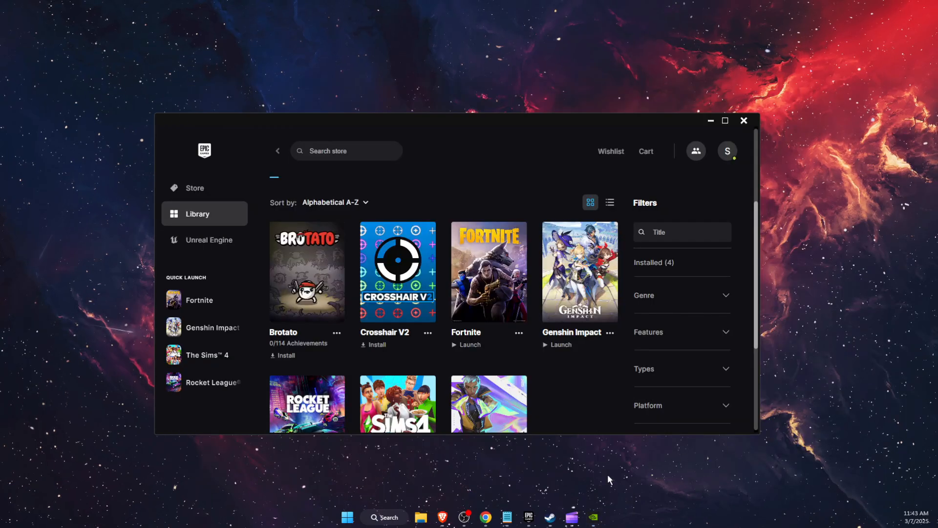
click(346, 517)
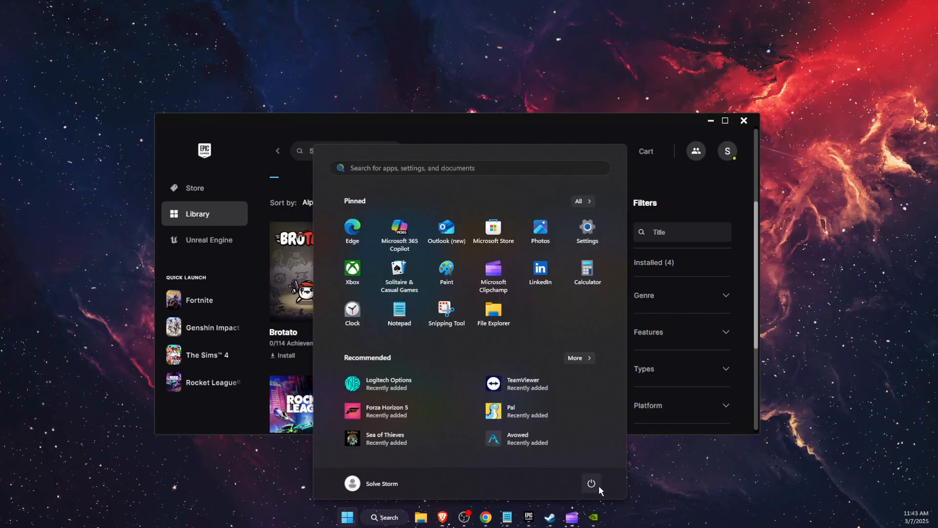